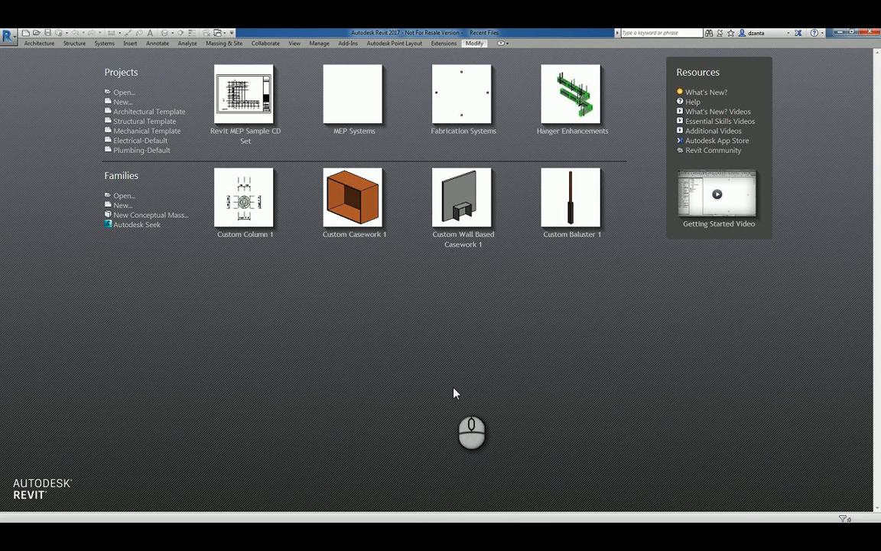
mouse_move(355, 392)
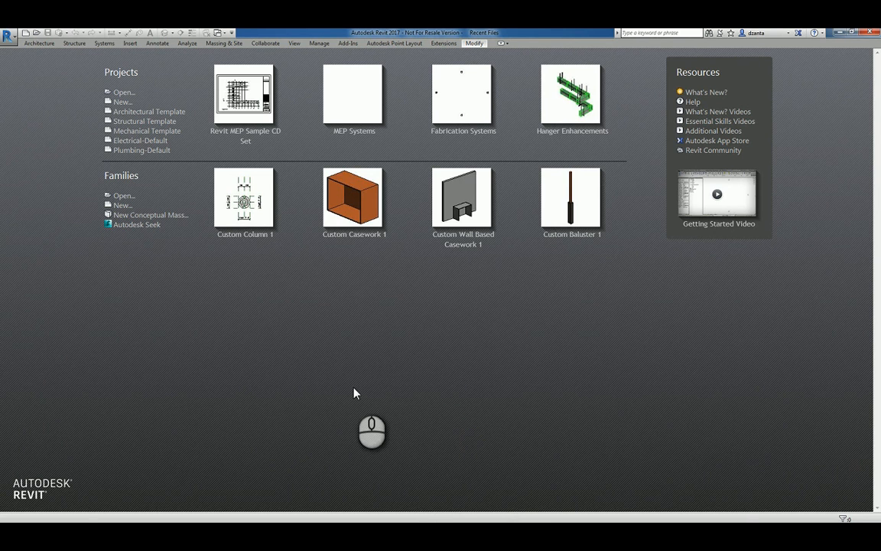
mouse_move(122, 205)
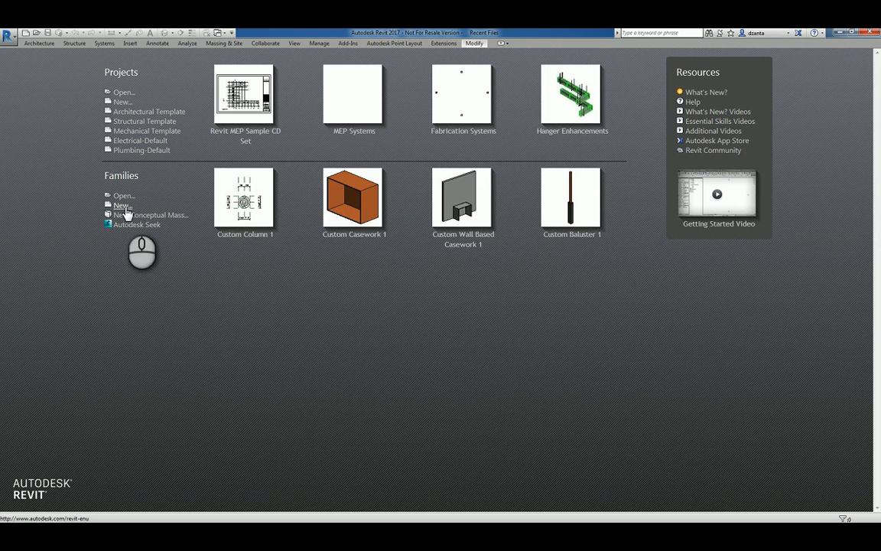
Start a new family from the Curtain Panel Pattern Based.rft template
click(121, 205)
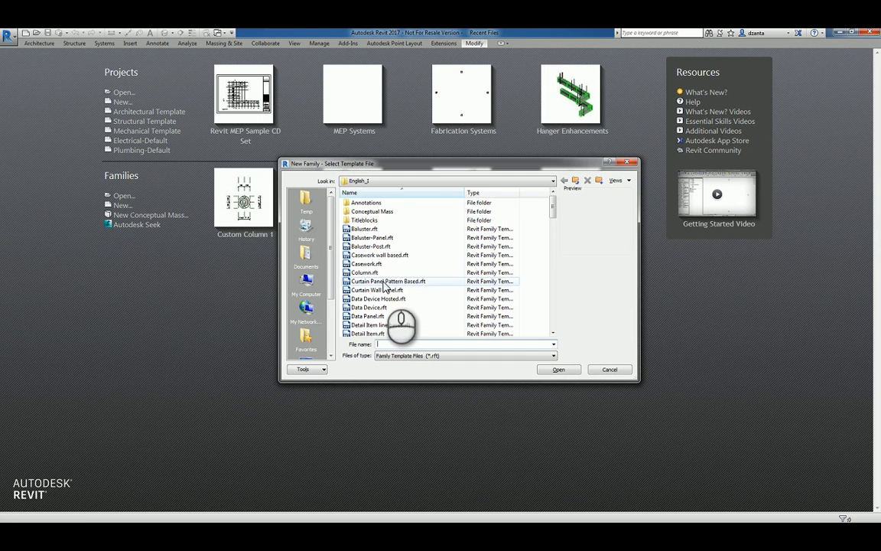
mouse_move(395, 287)
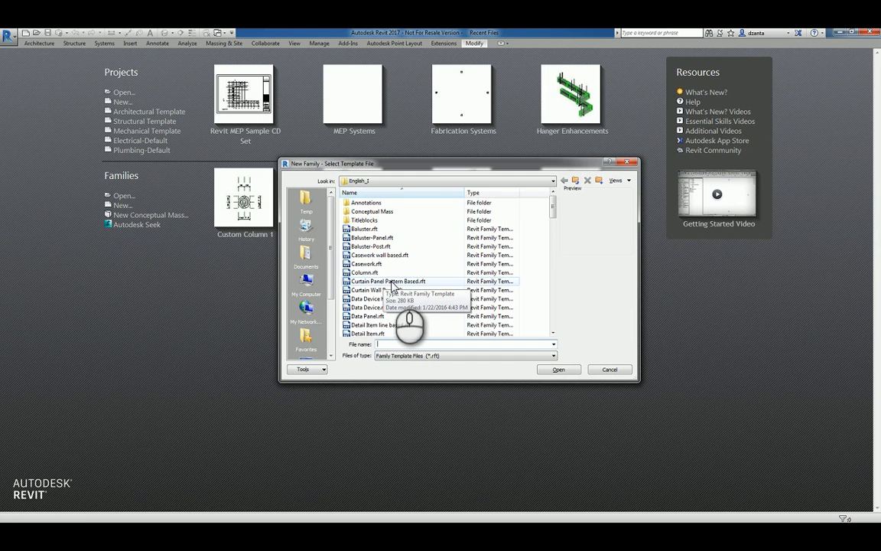
click(389, 282)
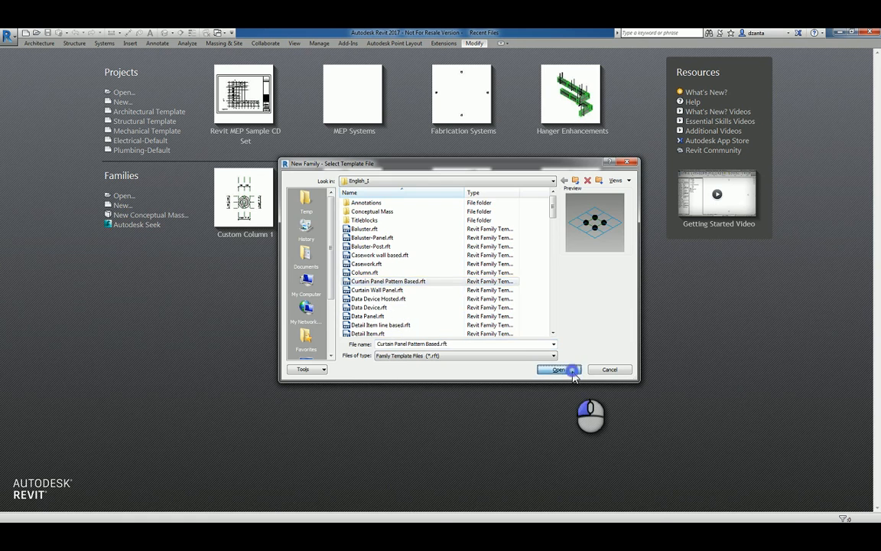
click(557, 369)
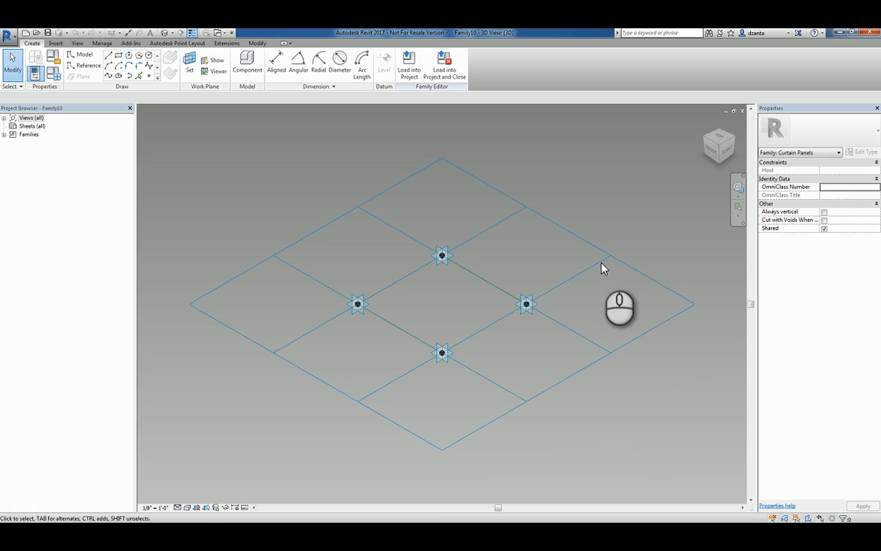
mouse_move(606, 257)
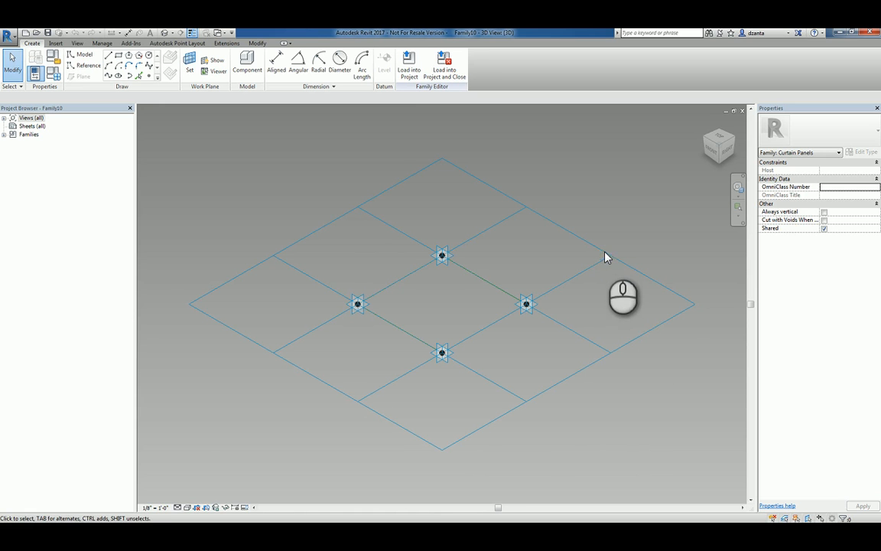
click(440, 303)
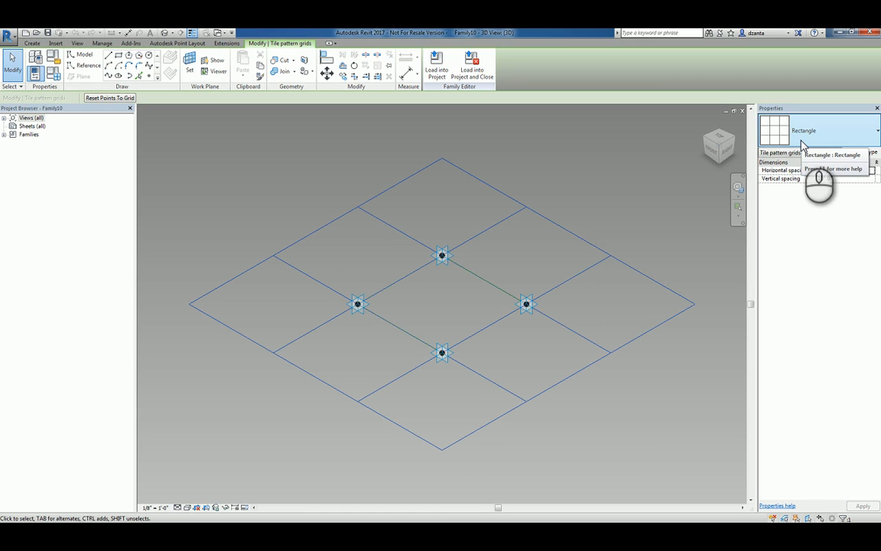
click(875, 130)
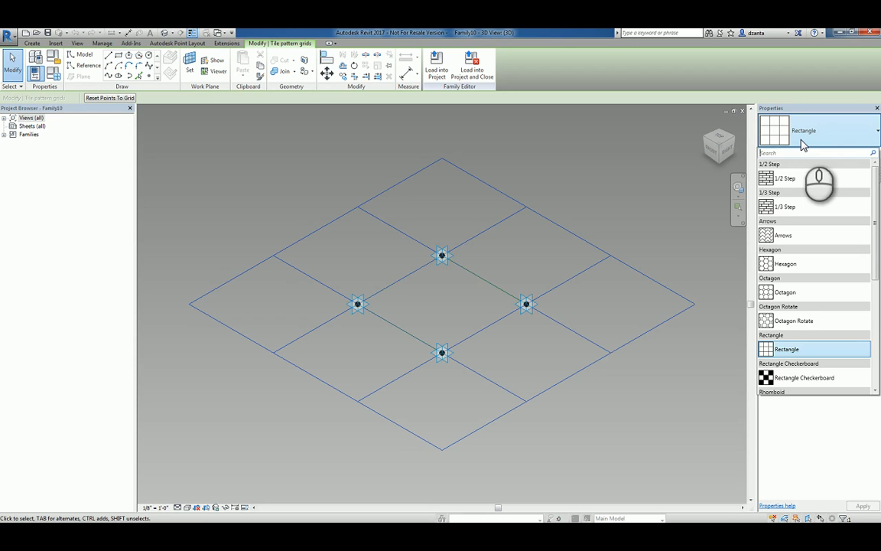
scroll(down, 3)
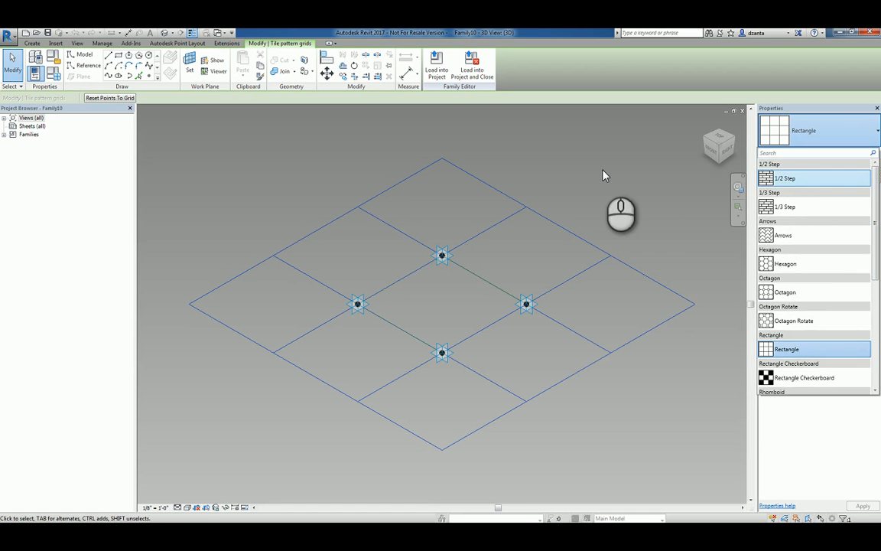
click(440, 255)
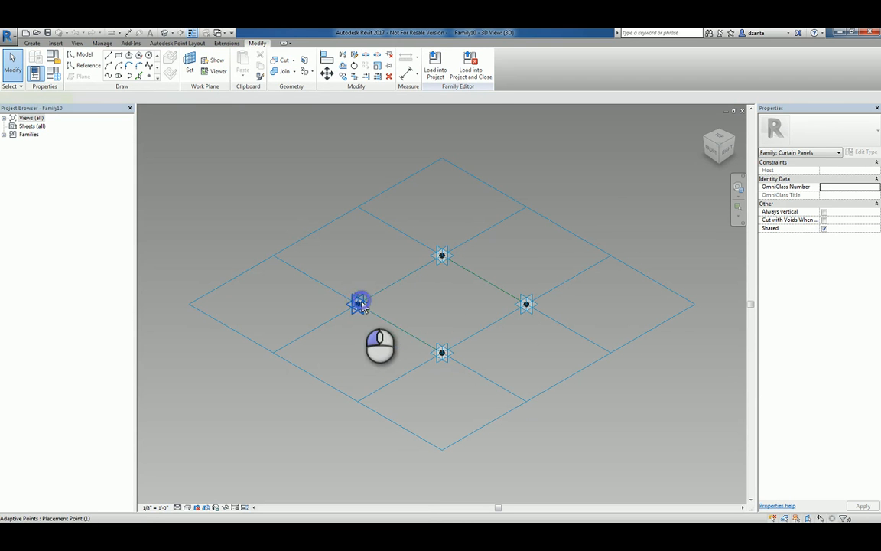
click(360, 302)
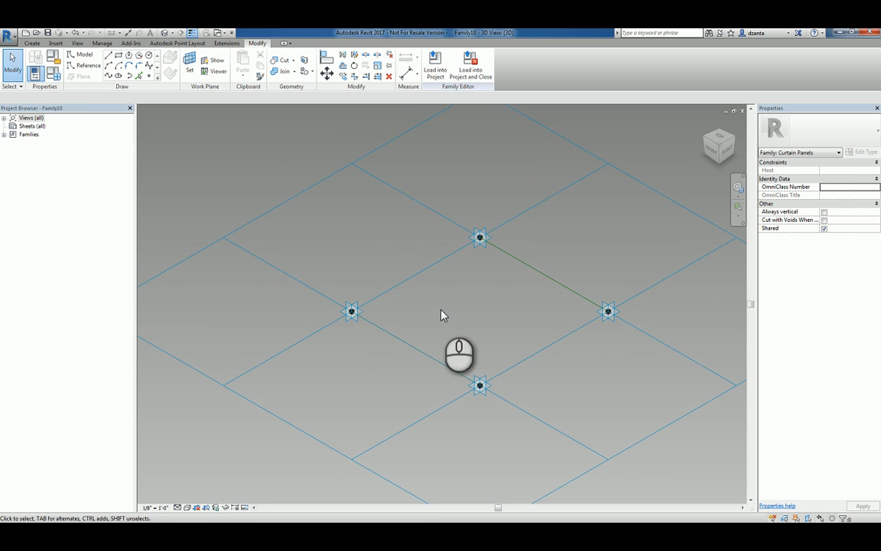
mouse_move(434, 321)
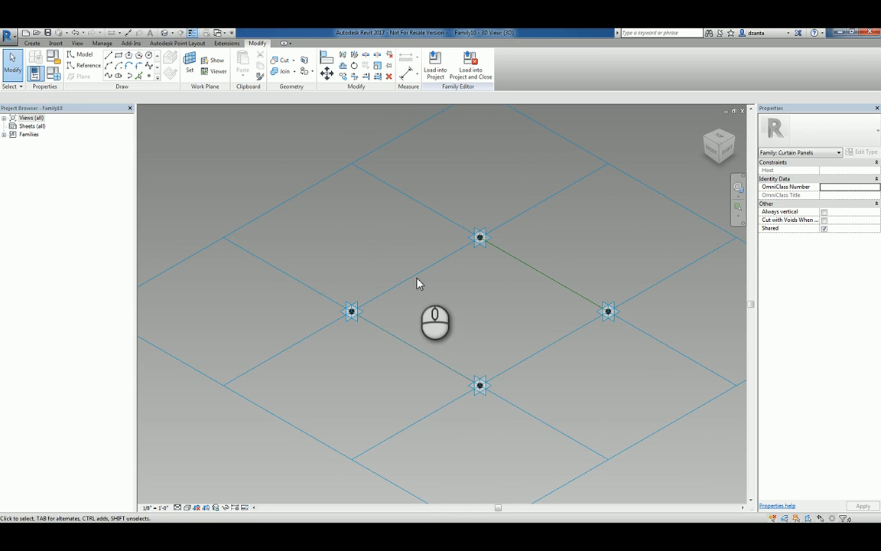
click(480, 238)
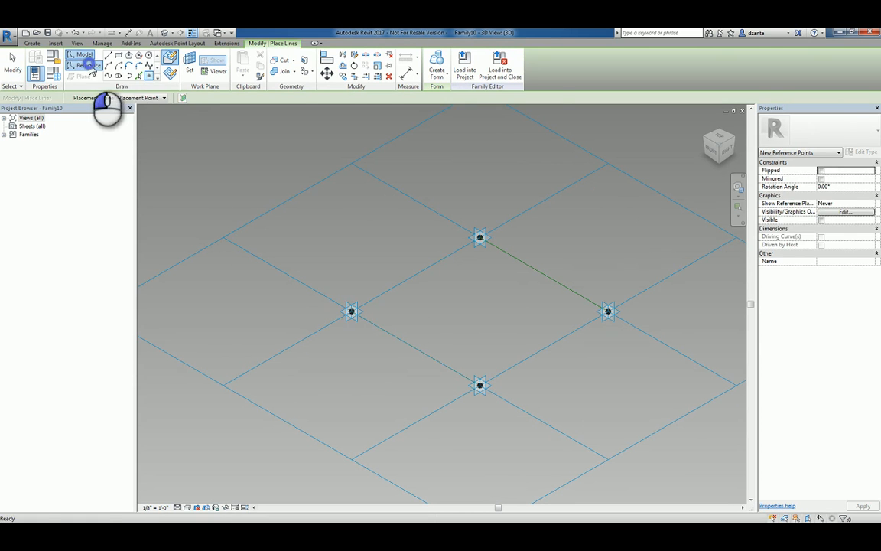
Place a reference point on the grid edge between two adaptive points
click(86, 64)
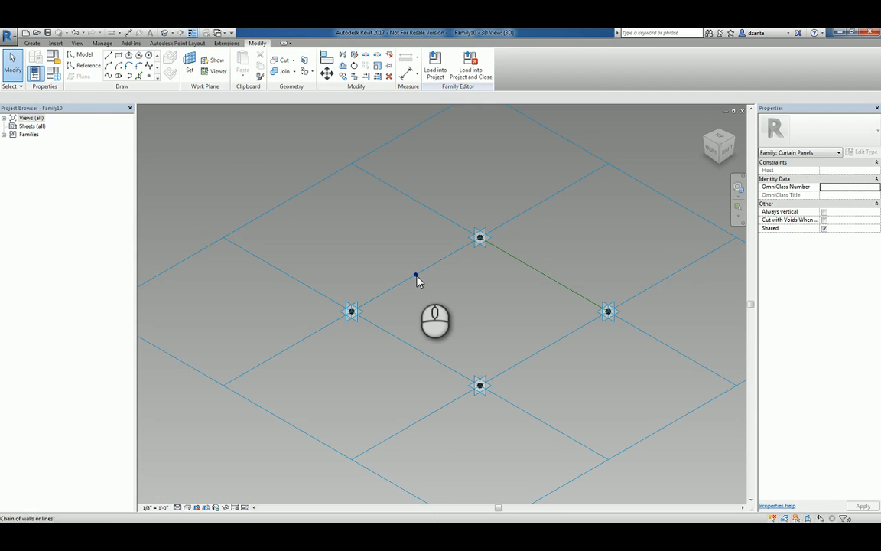
click(416, 275)
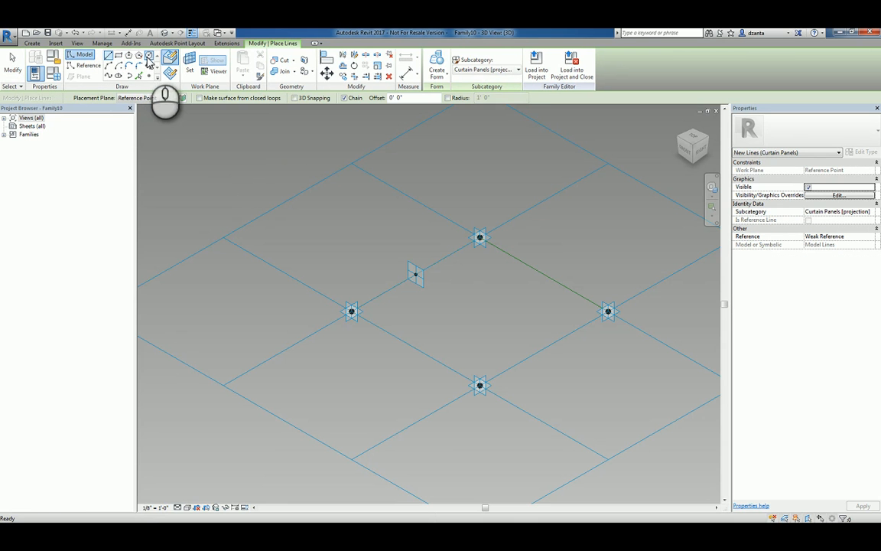
mouse_move(150, 60)
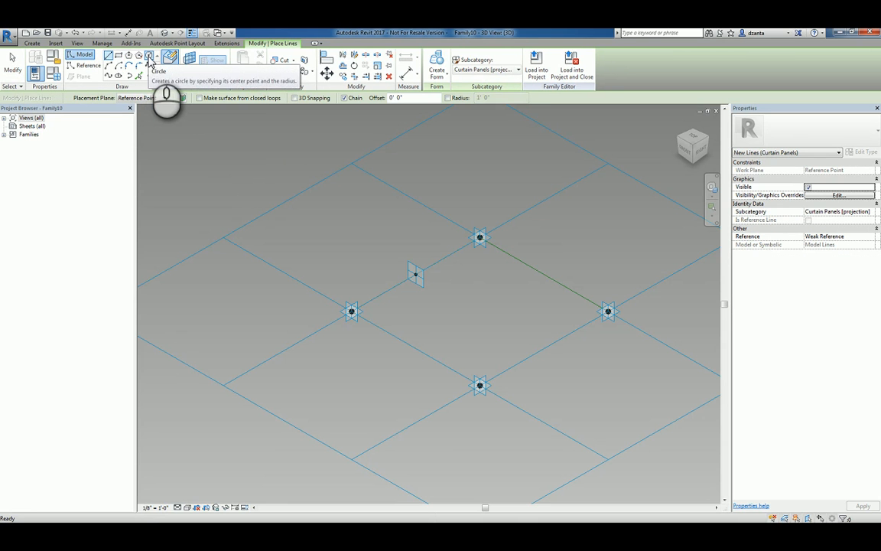
mouse_move(110, 58)
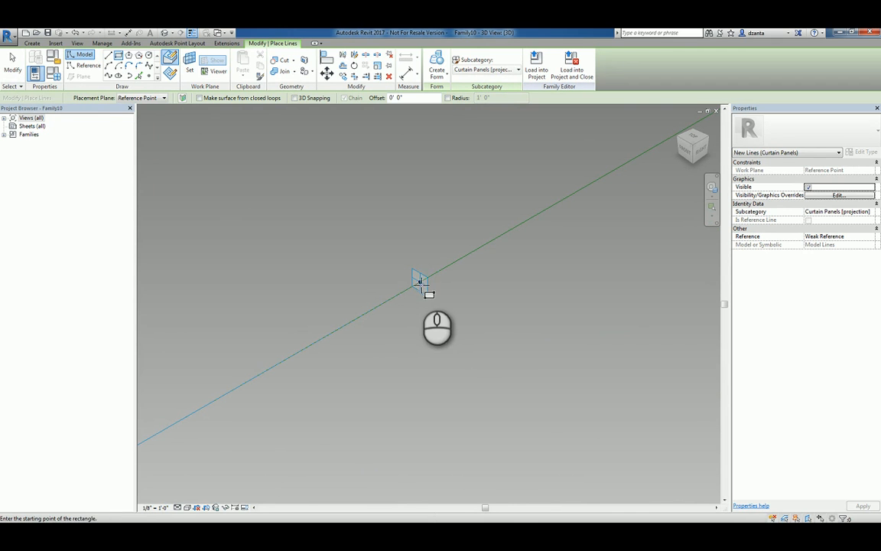
Draw a small rectangle on the reference point's work plane
click(419, 281)
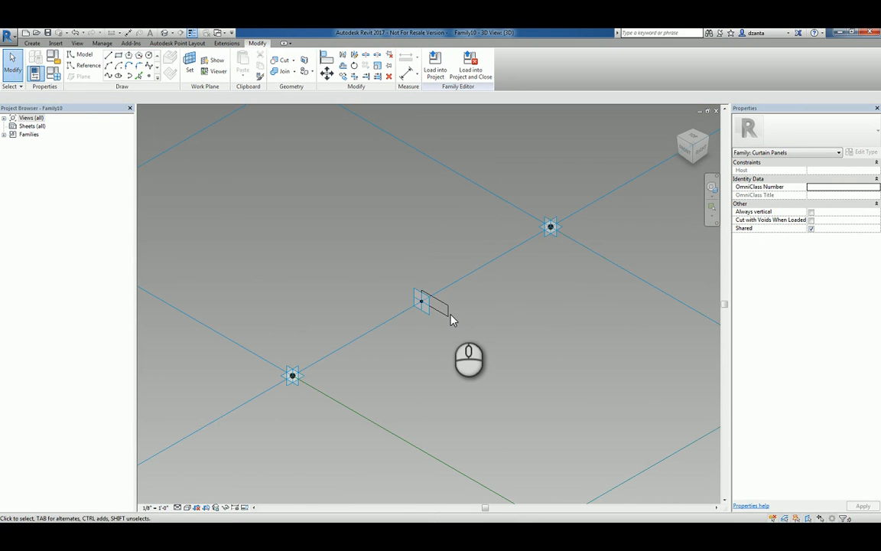
Resize the rectangular profile by setting its temporary dimension to 2
click(441, 309)
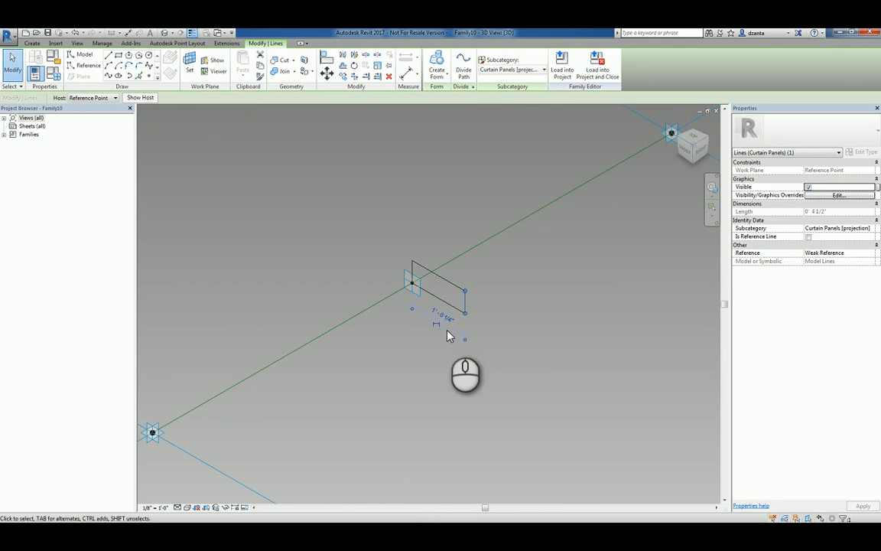
mouse_move(450, 322)
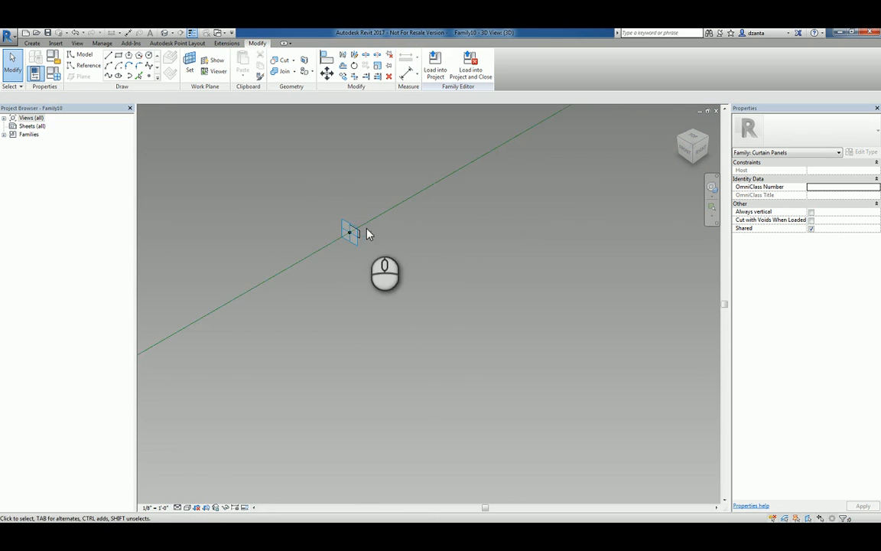
mouse_move(349, 237)
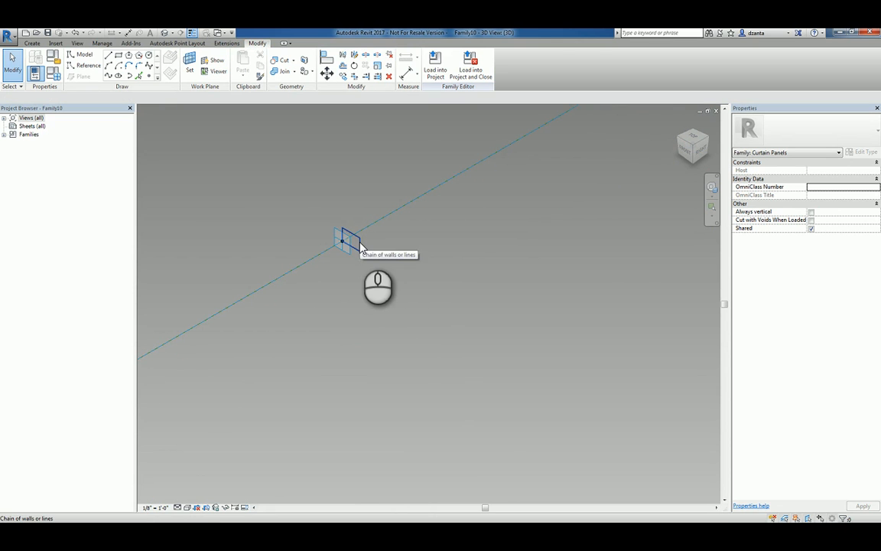
click(343, 243)
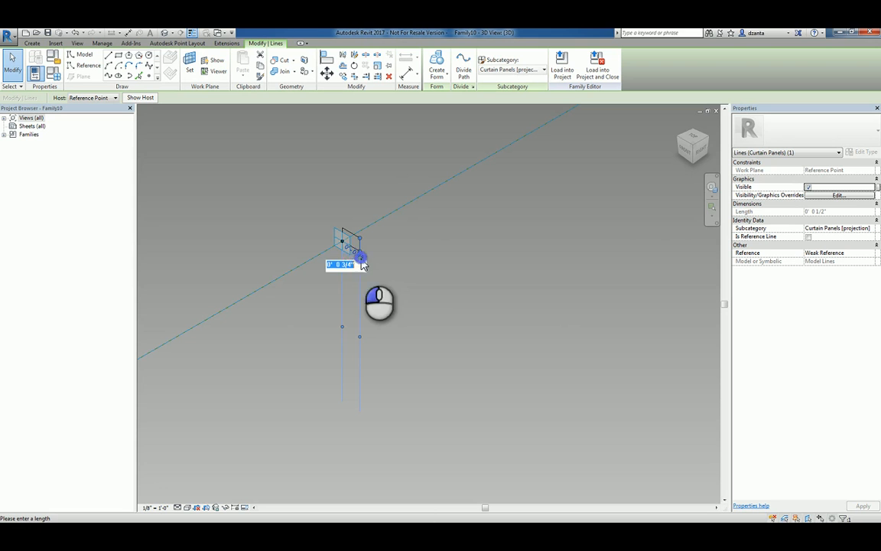
text(2)
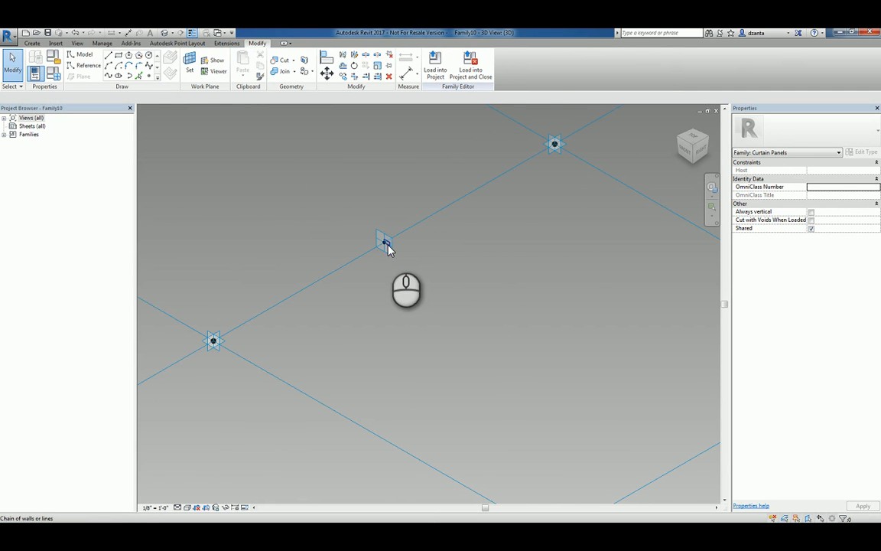
click(385, 242)
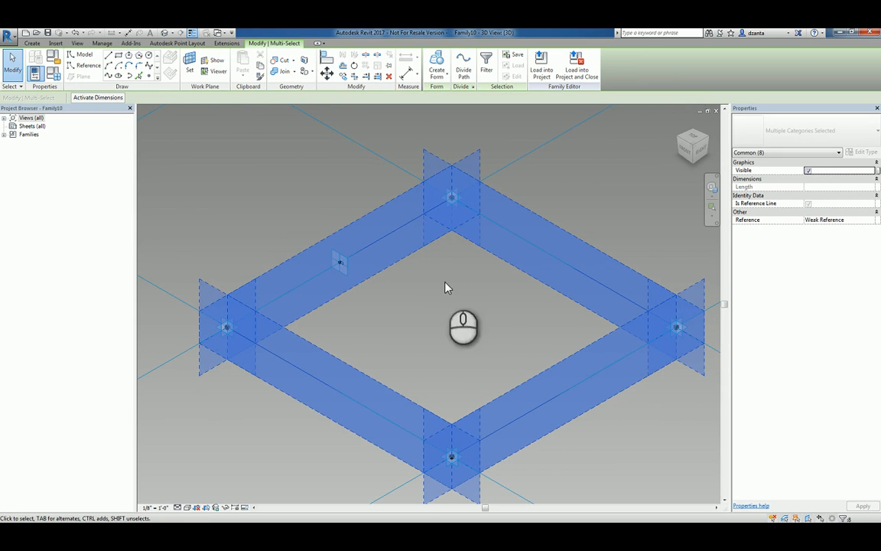
mouse_move(505, 307)
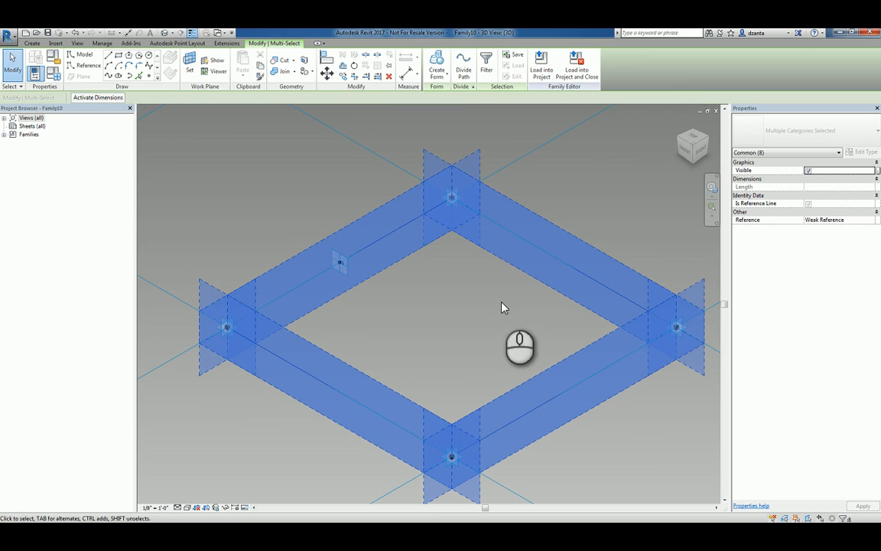
mouse_move(437, 62)
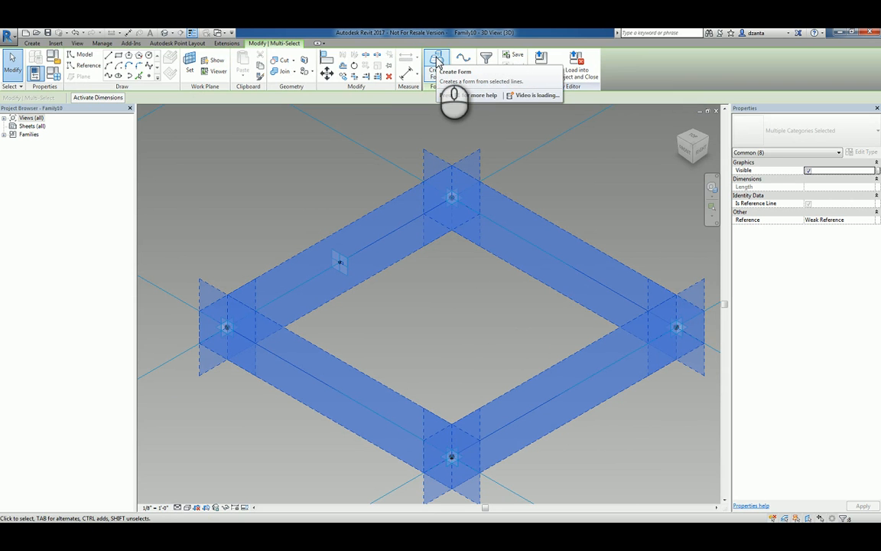
Generate a thin solid frame form from the profile with Create Form
click(437, 61)
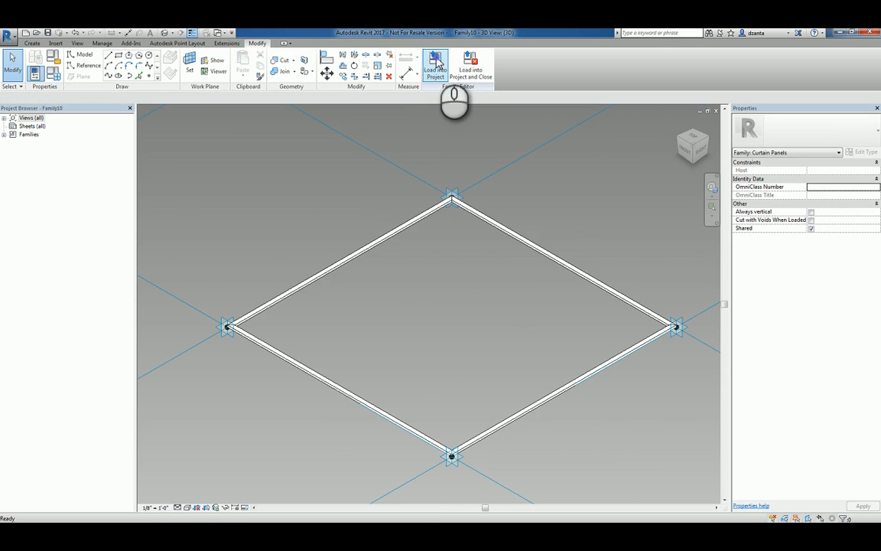
mouse_move(649, 355)
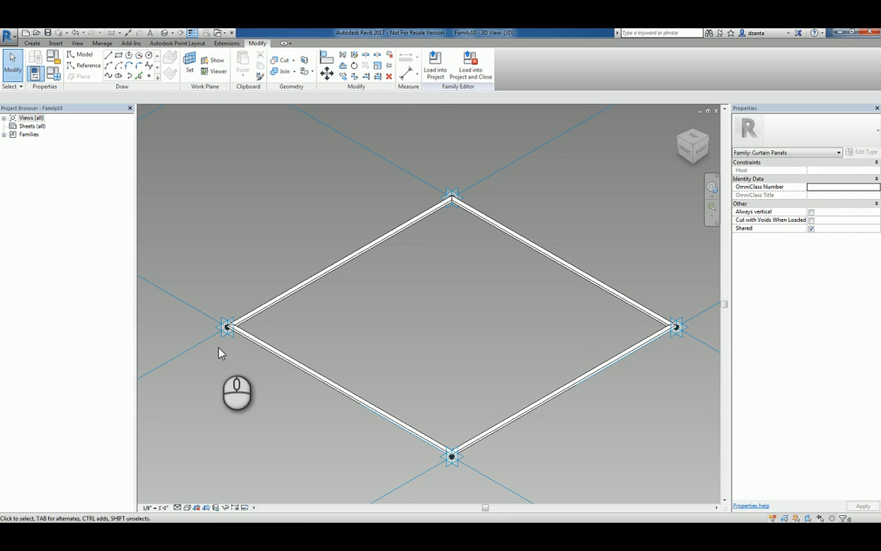
mouse_move(569, 300)
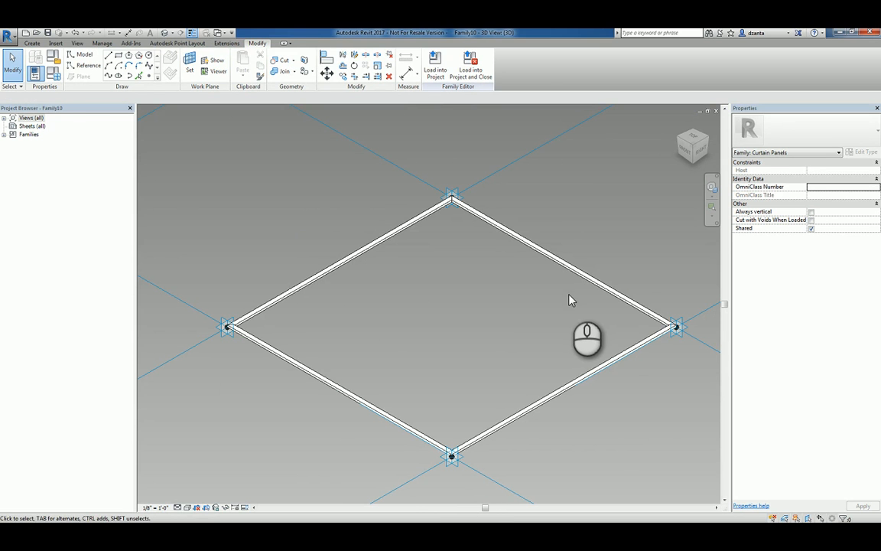
mouse_move(558, 303)
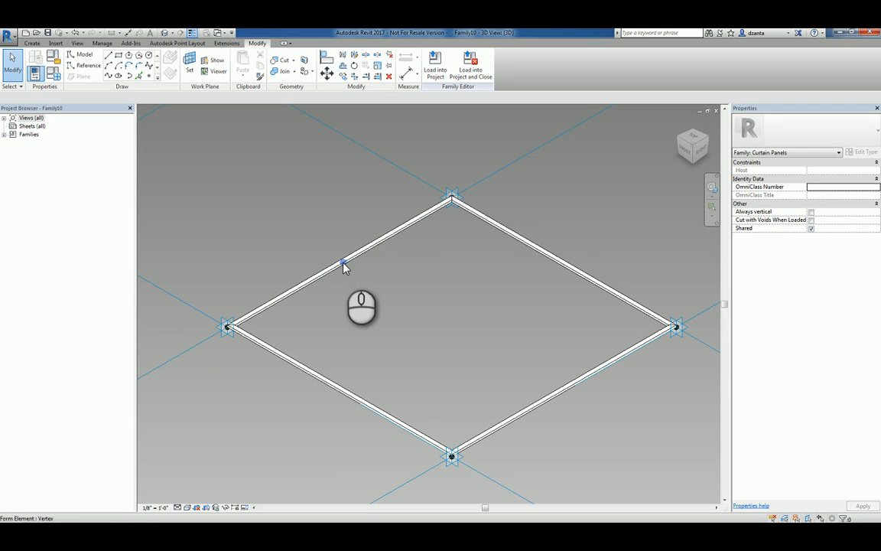
mouse_move(398, 309)
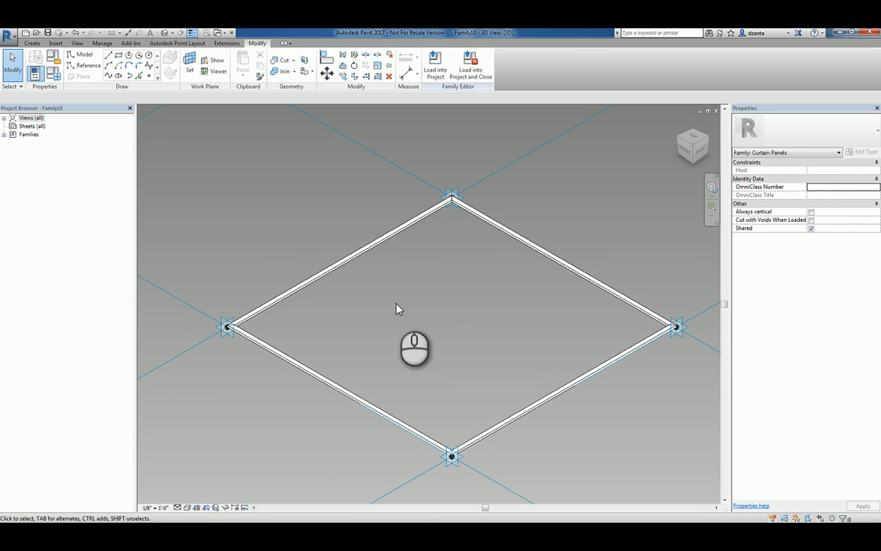
mouse_move(217, 146)
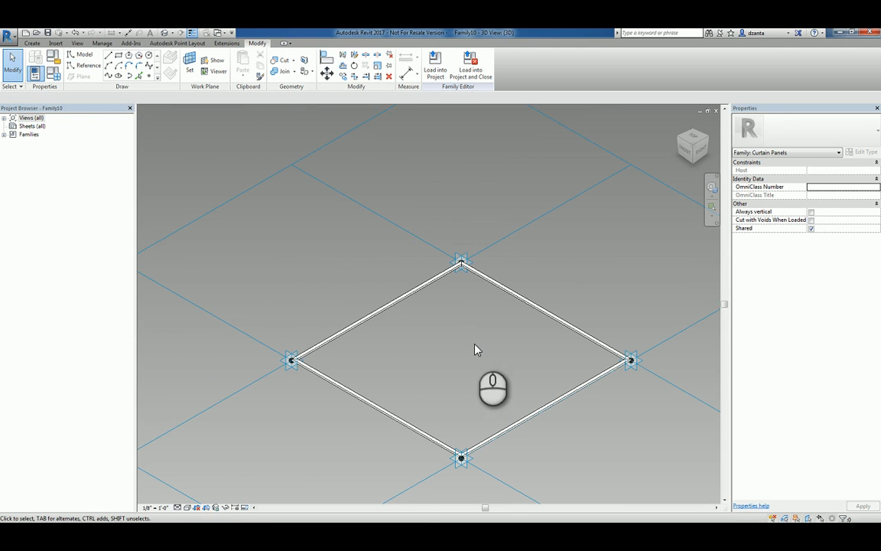
mouse_move(489, 339)
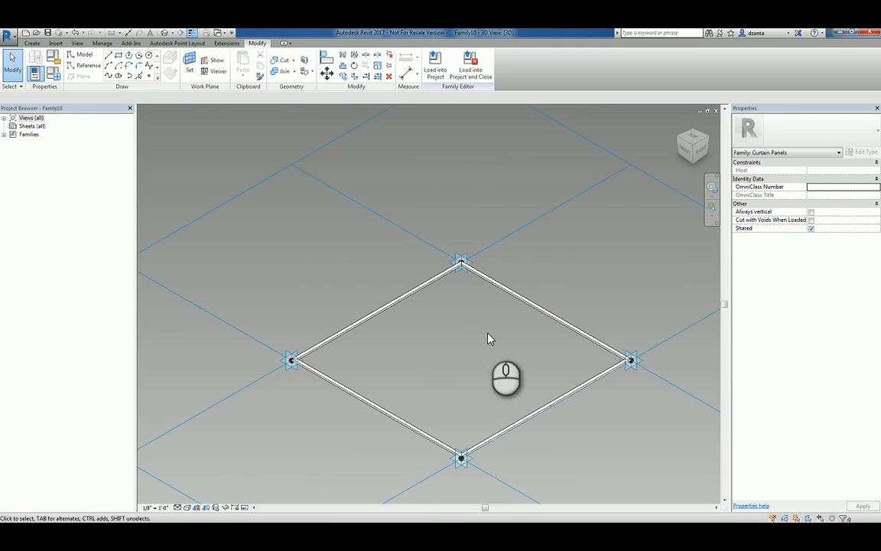
Save the family as Custom Curtain Panel Pattern Based 1
click(12, 37)
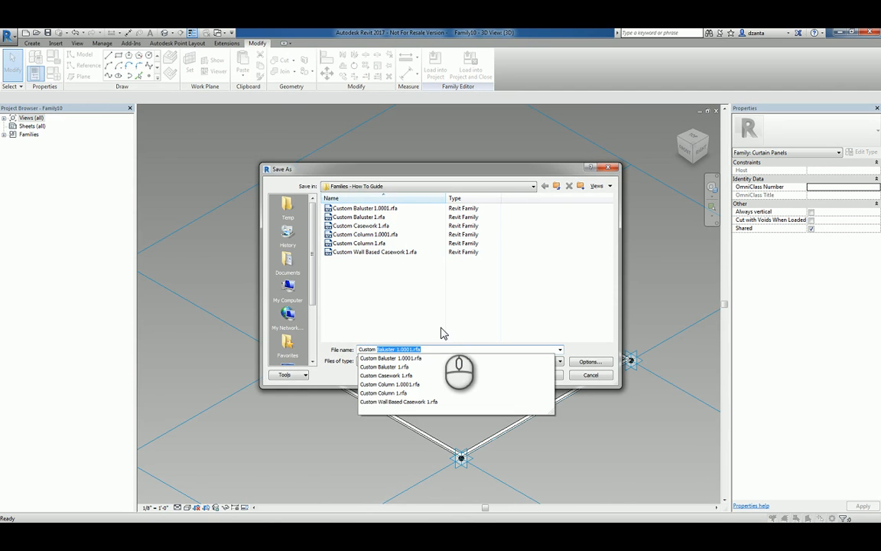
text(Custom Curtain Panel P)
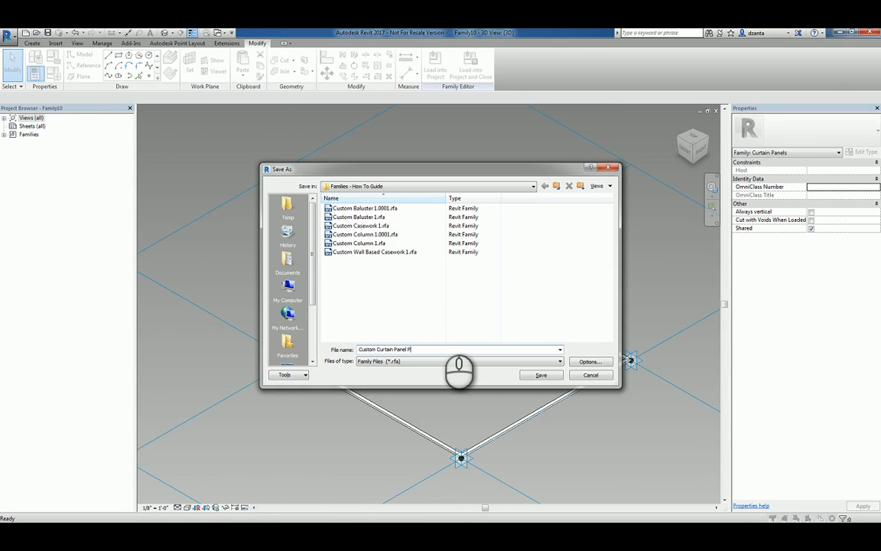
text(attern Based)
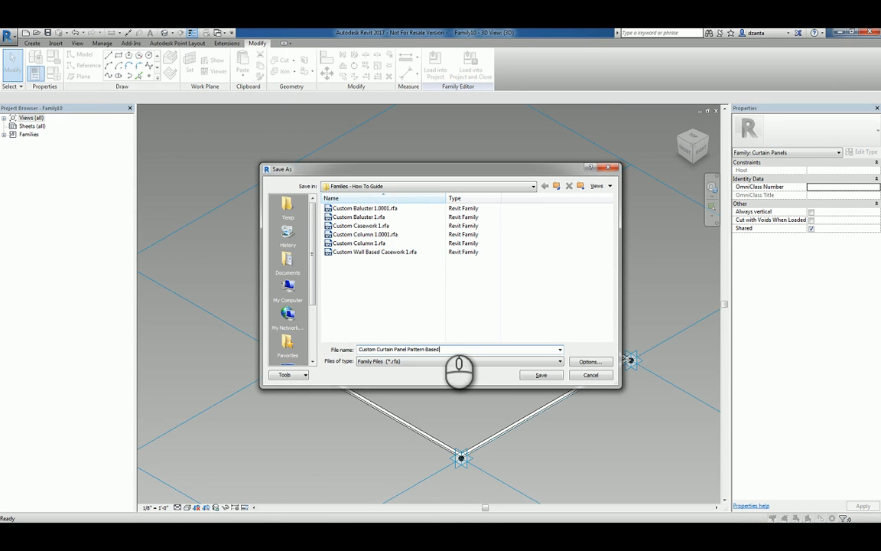
click(541, 375)
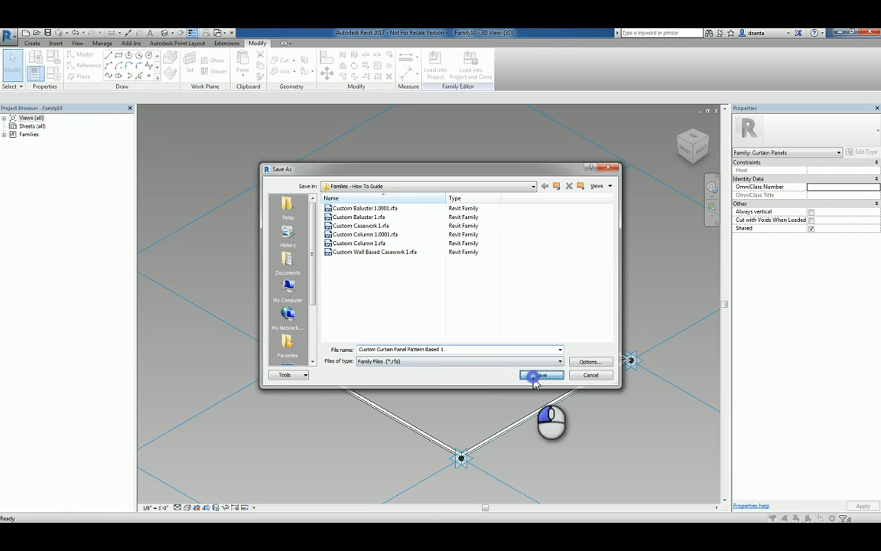
click(540, 375)
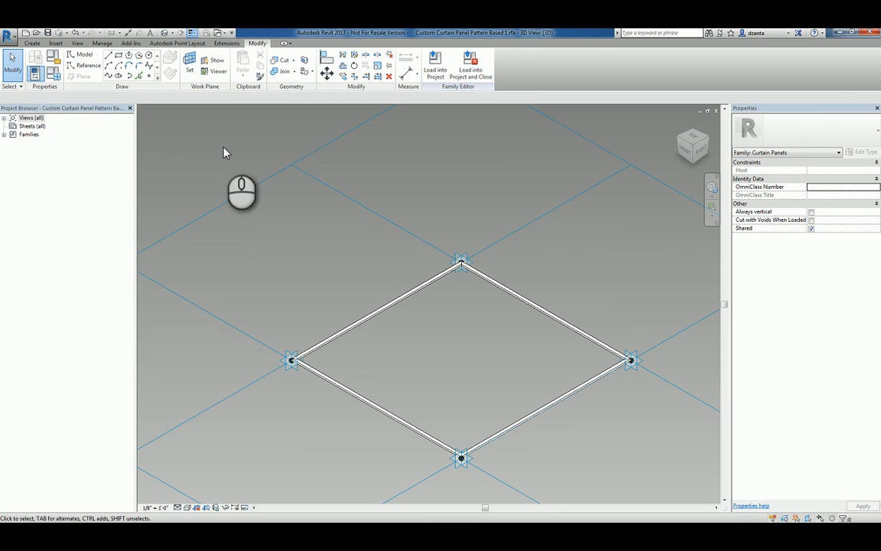
Start a new conceptual mass family from the Mass.rft template
click(12, 37)
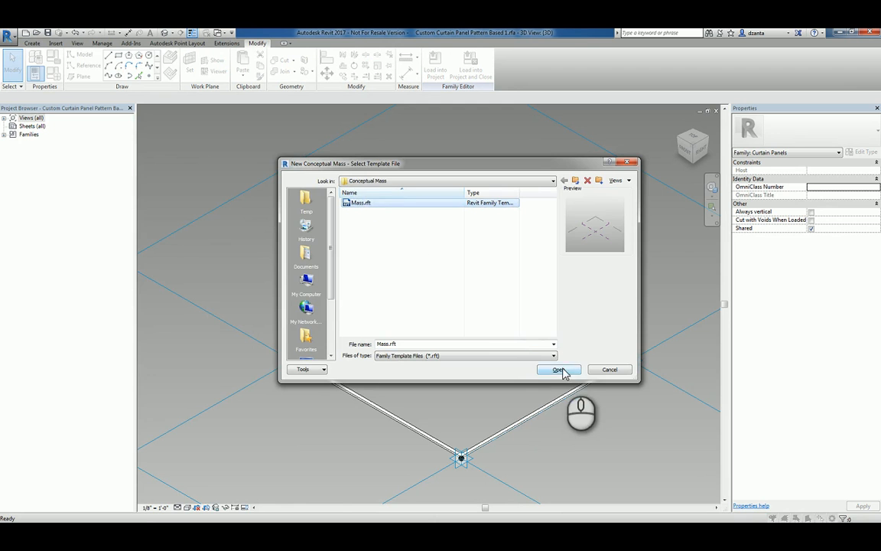
click(557, 368)
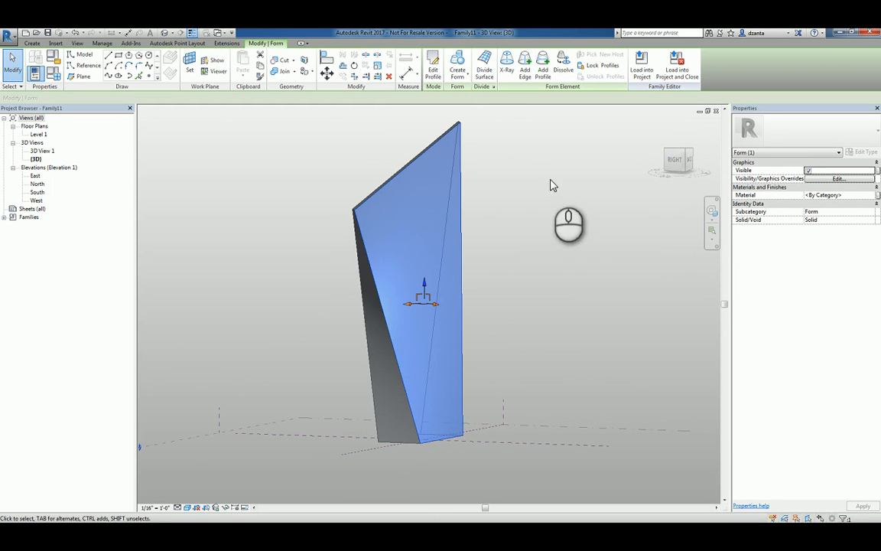
mouse_move(483, 67)
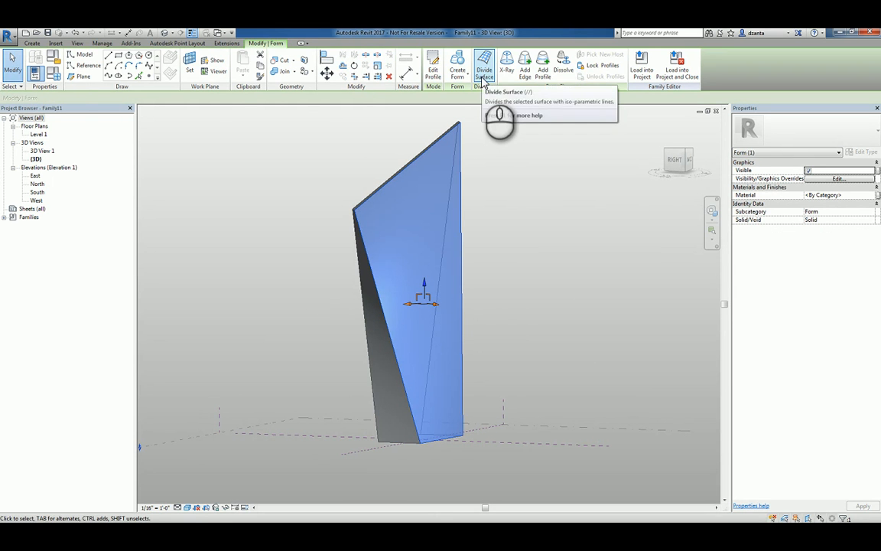
Divide the mass's front face into a grid with the Rectangle pattern
click(484, 68)
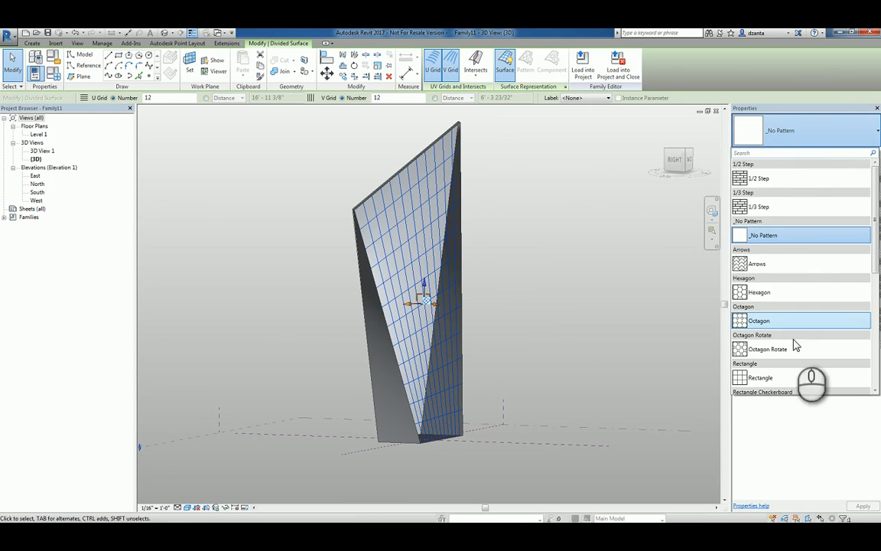
scroll(down, 3)
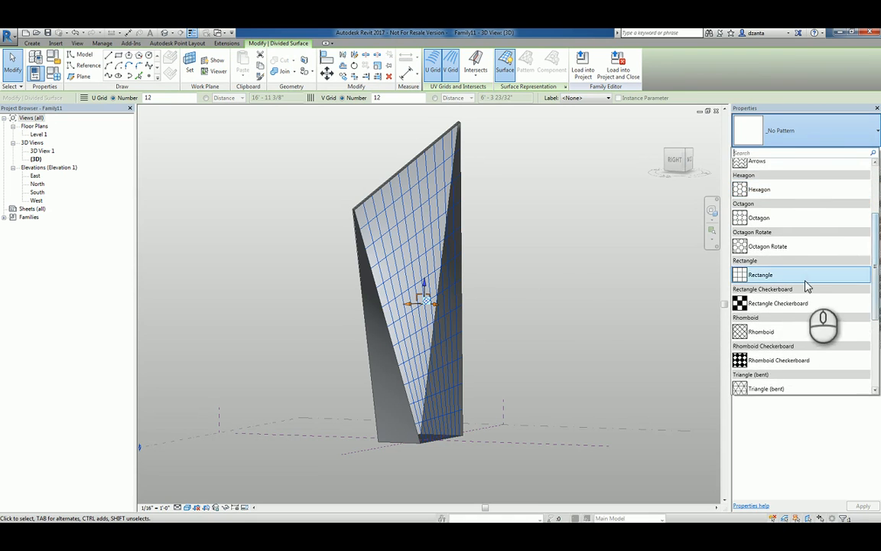
click(761, 274)
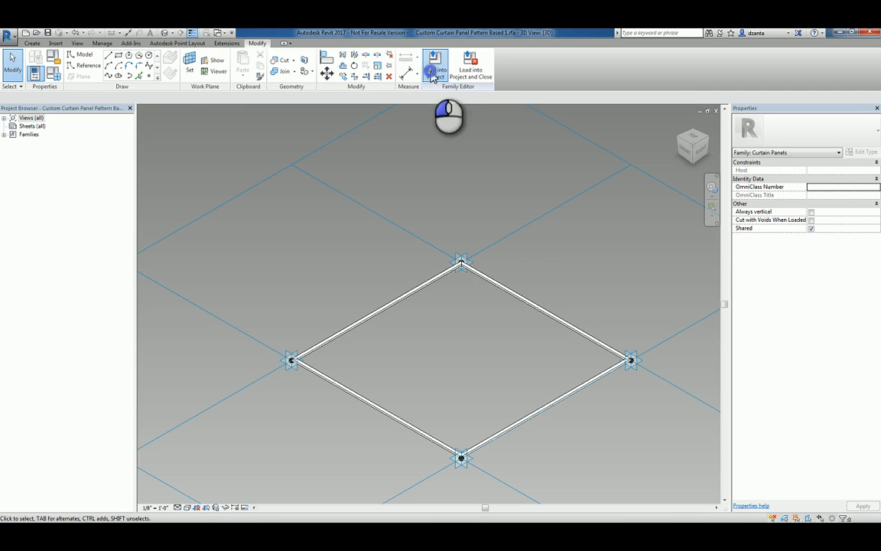
Load the custom panel family into the conceptual mass project
click(435, 69)
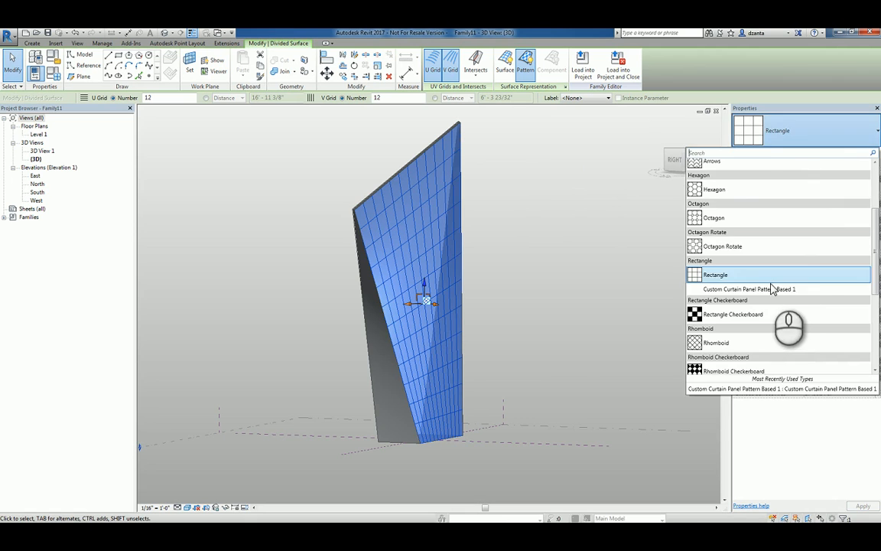
Apply Custom Curtain Panel Pattern Based 1 to the surface and show Consistent Colors
click(716, 274)
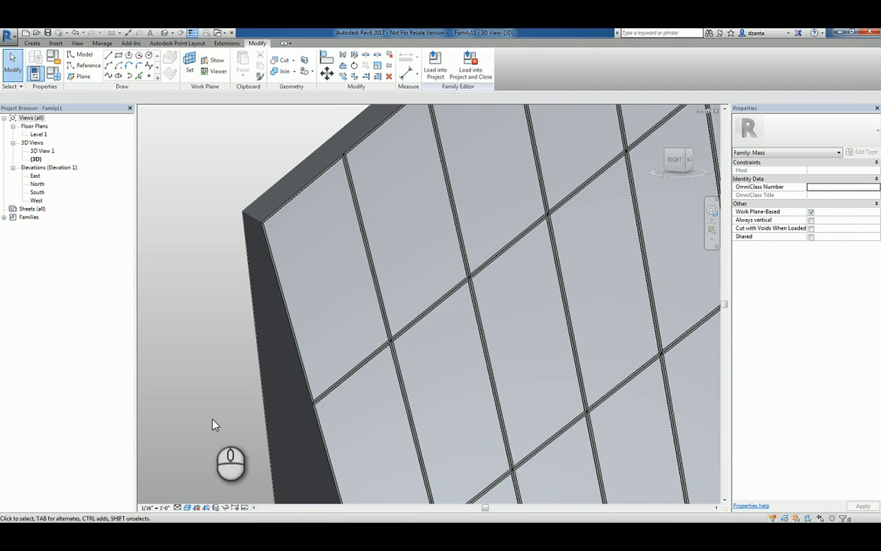
click(187, 508)
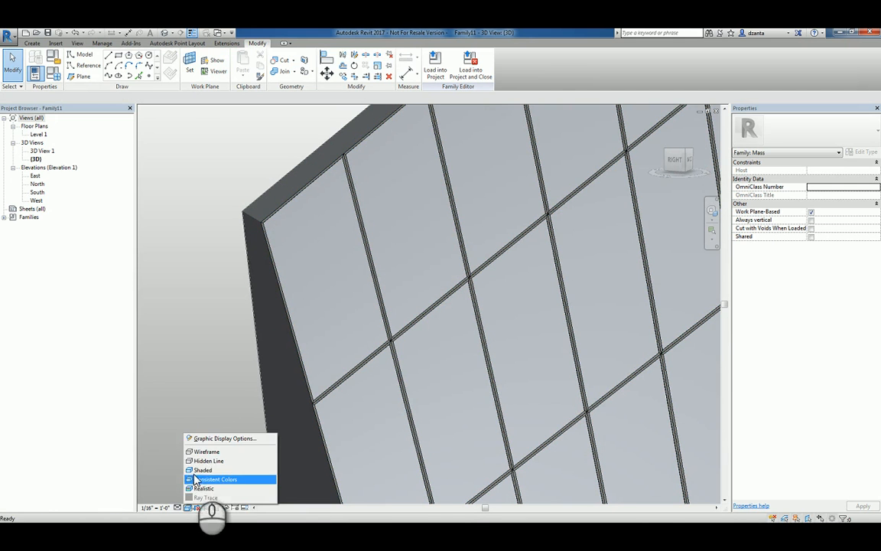
click(207, 451)
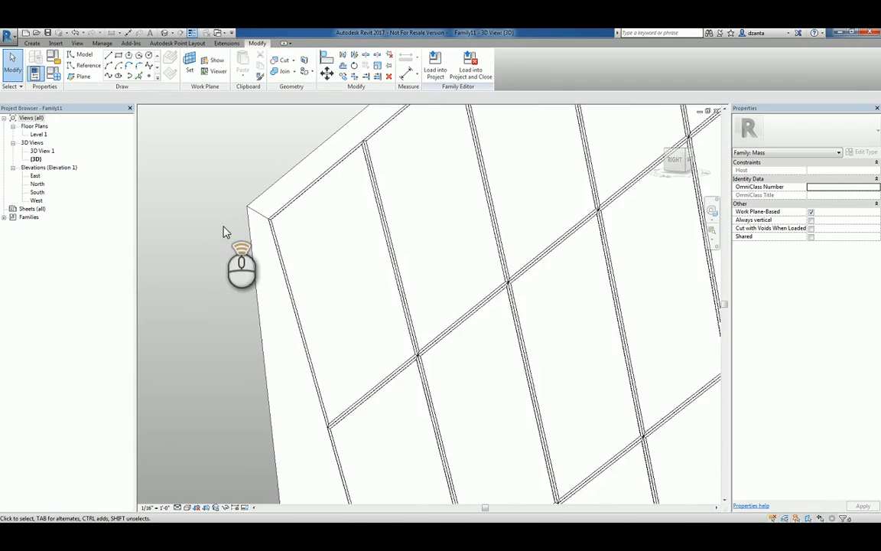